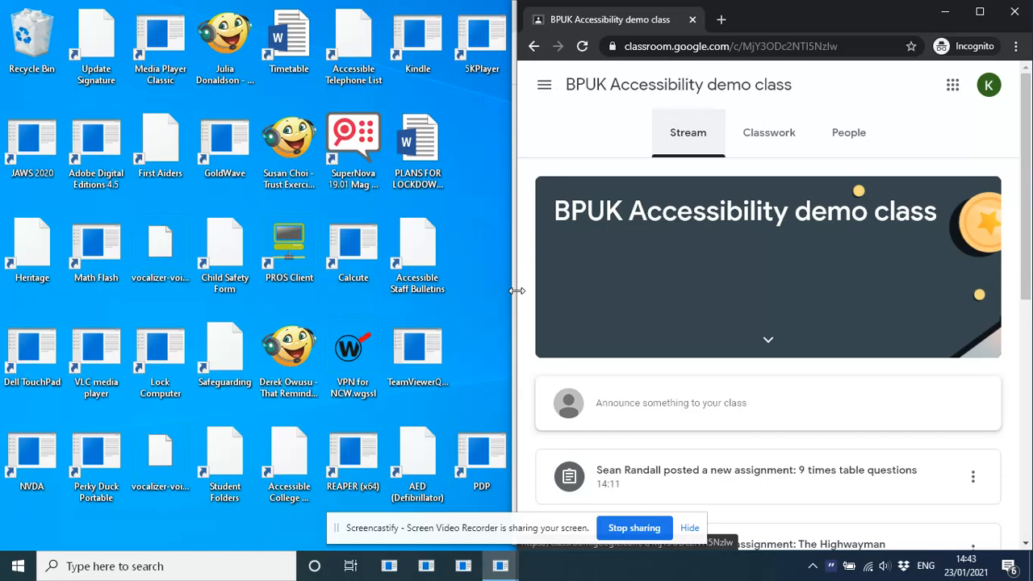
Step: View The Highwayman assignment page and dismiss the 'Hand it in' tip with Got it
scroll("down", 3)
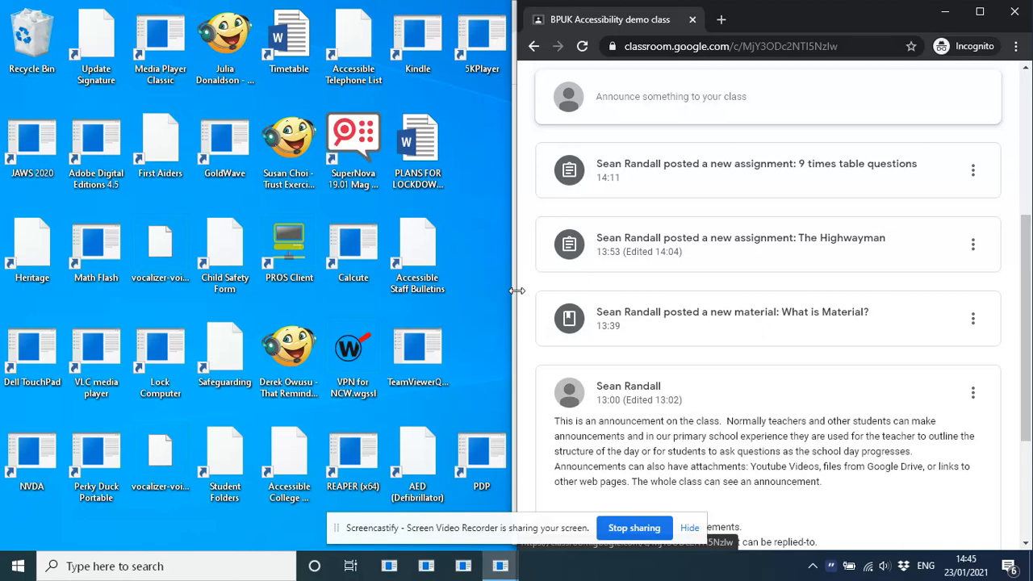
scroll("down", 3)
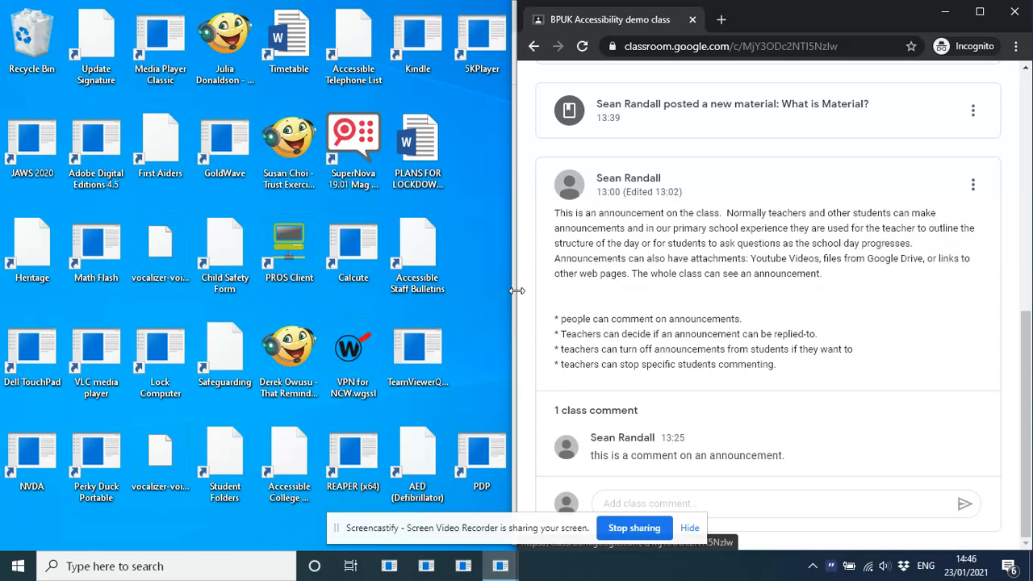
left_click(732, 103)
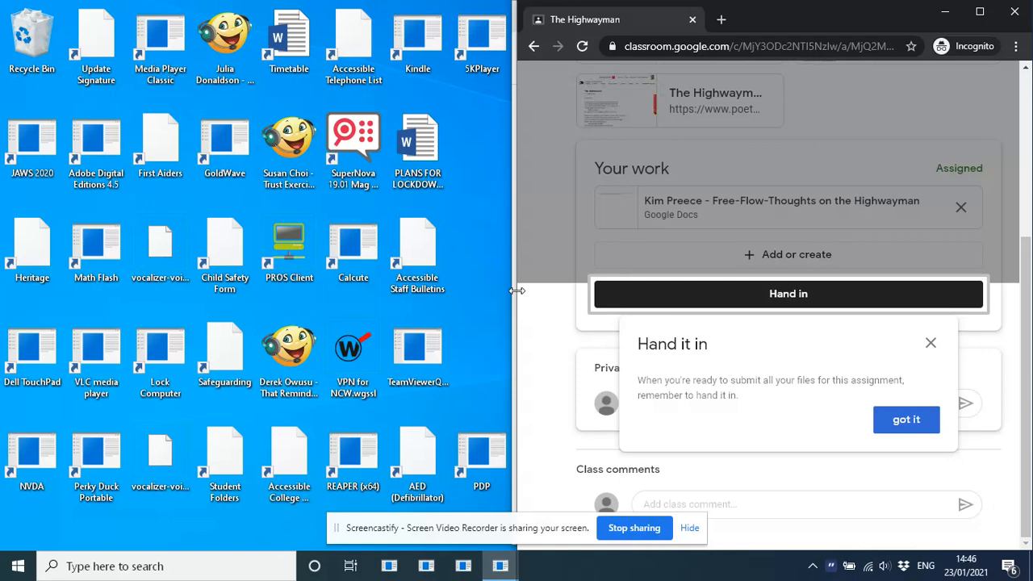
left_click(905, 419)
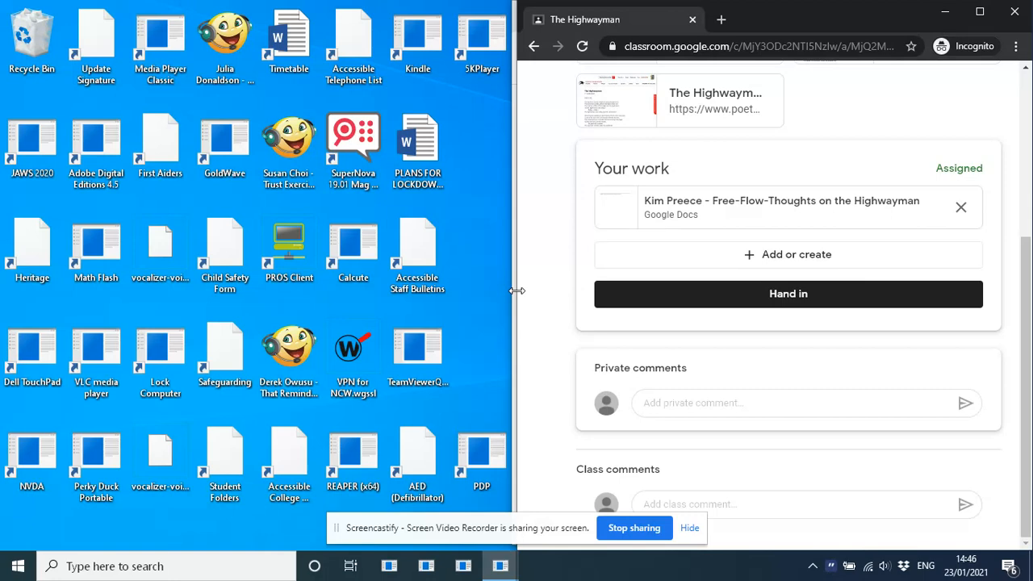
scroll("up", 3)
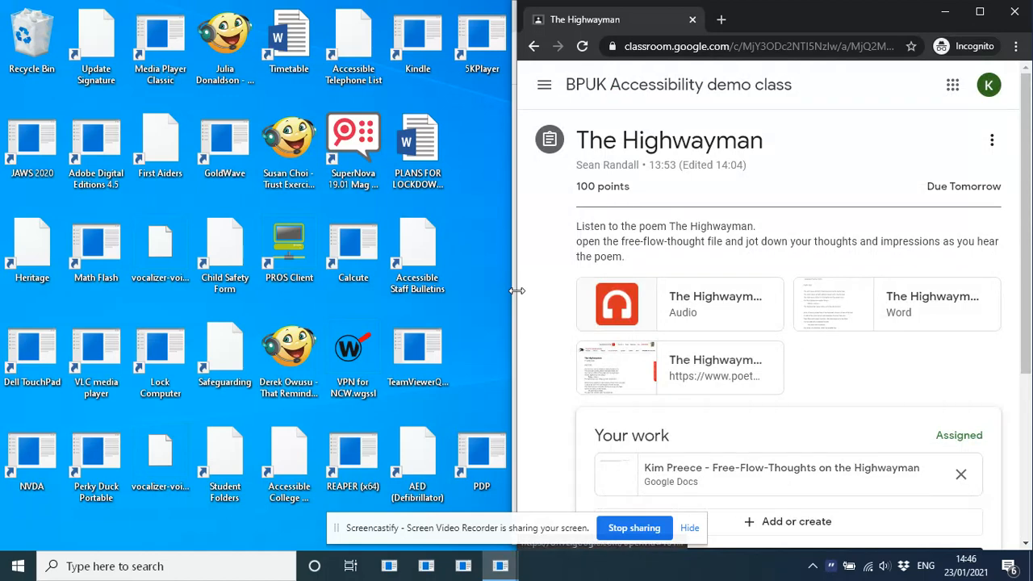
scroll("down", 3)
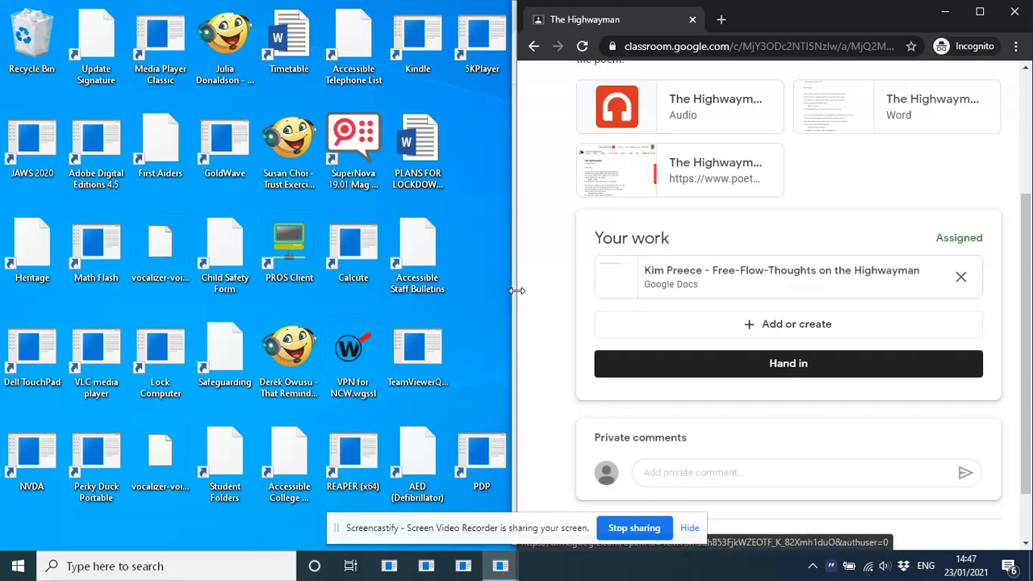
scroll("up", 3)
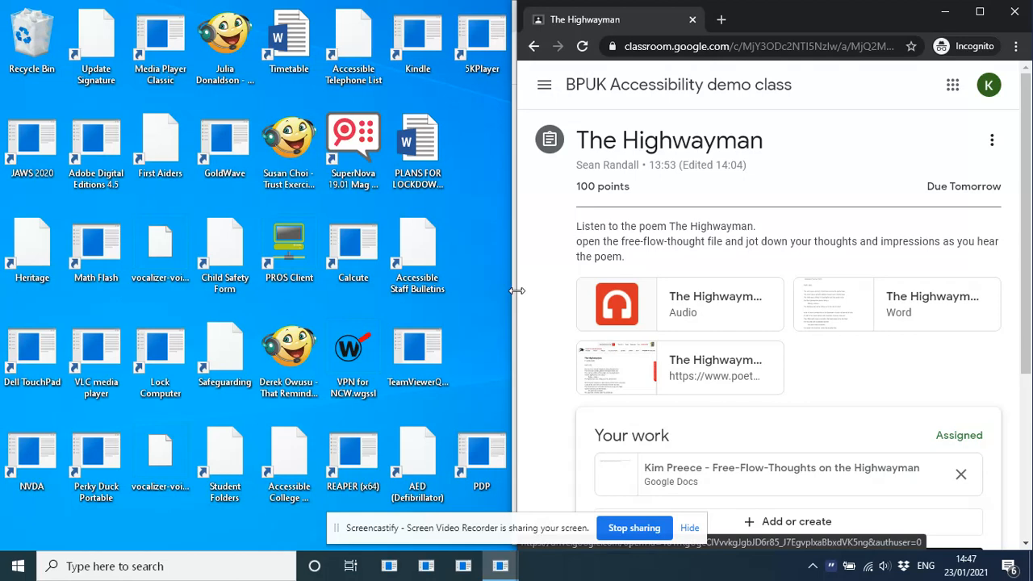
Step: Activate the empty 'Add private comment' field on The Highwayman assignment
scroll("down", 3)
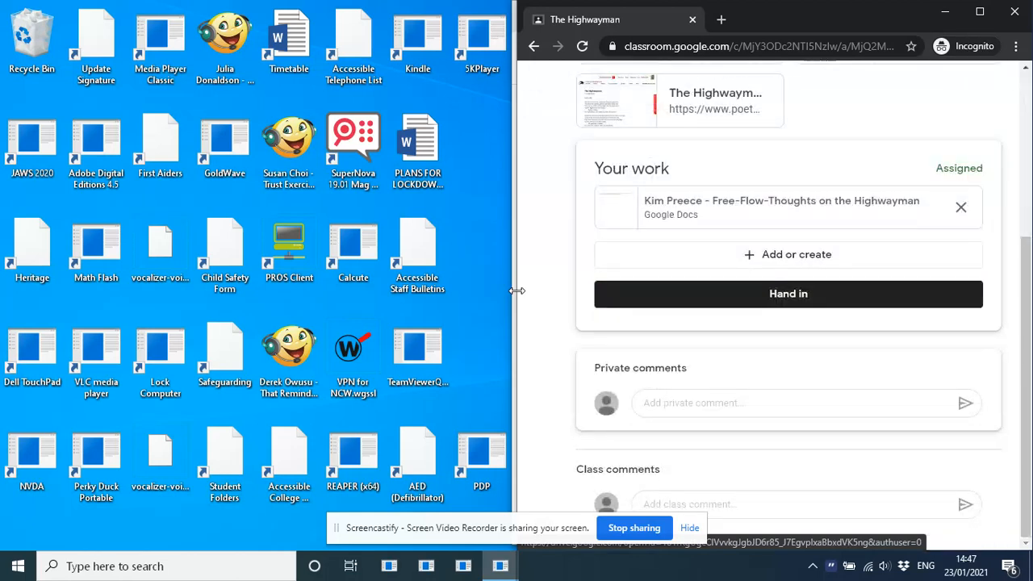
left_click(798, 503)
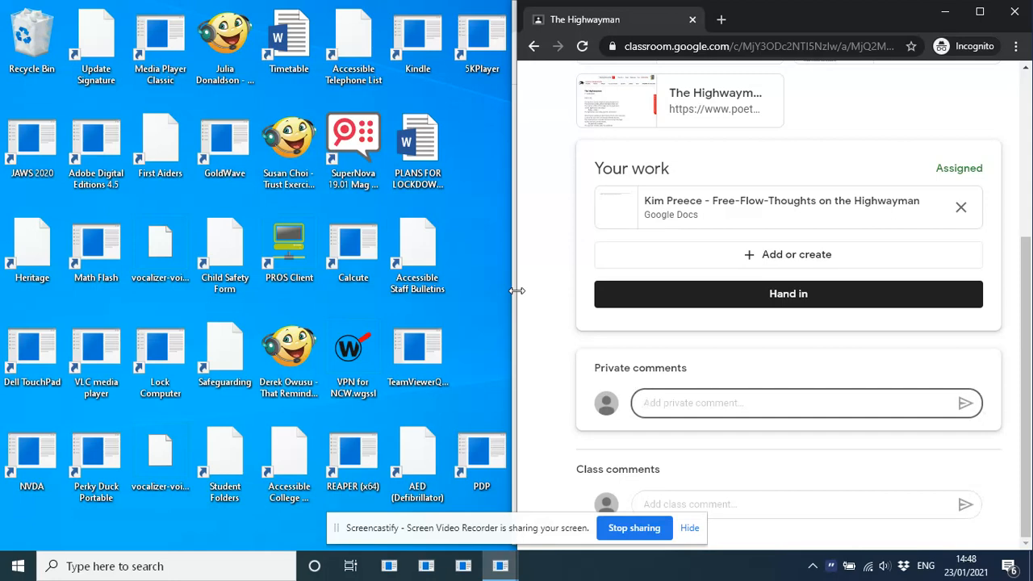
left_click(798, 403)
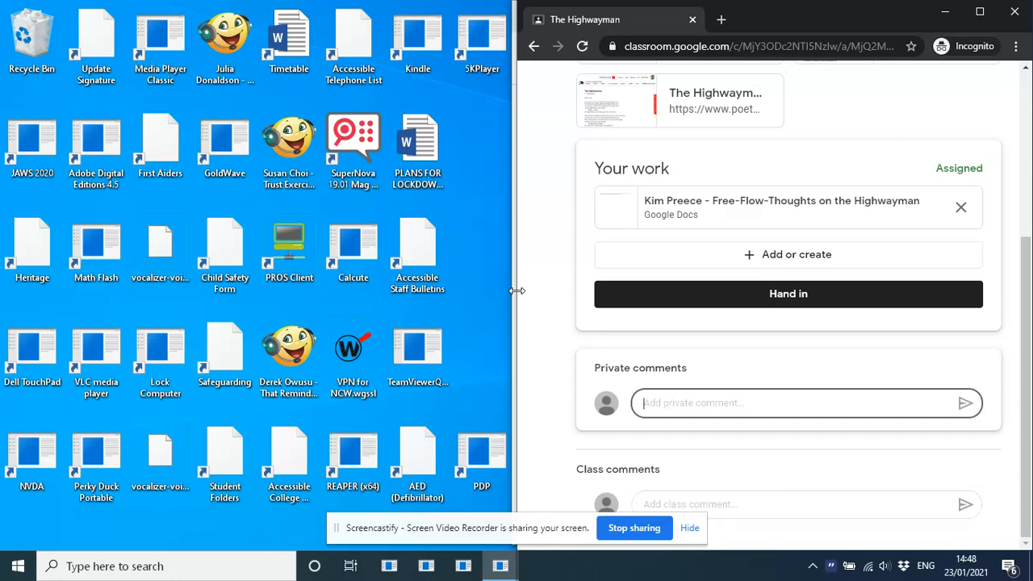